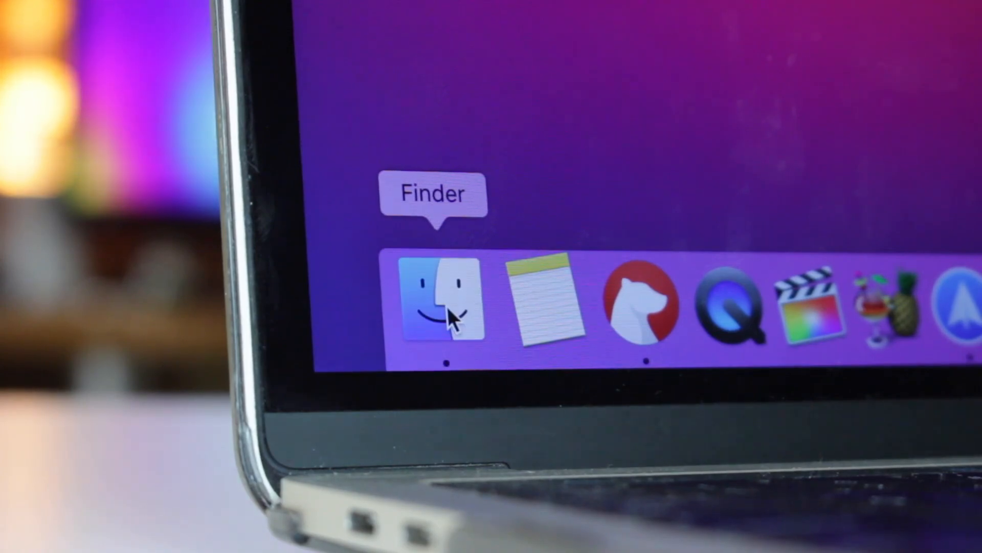
Step: Launch Finder from the Dock to begin
{"action": "left_click", "coordinate": [440, 301]}
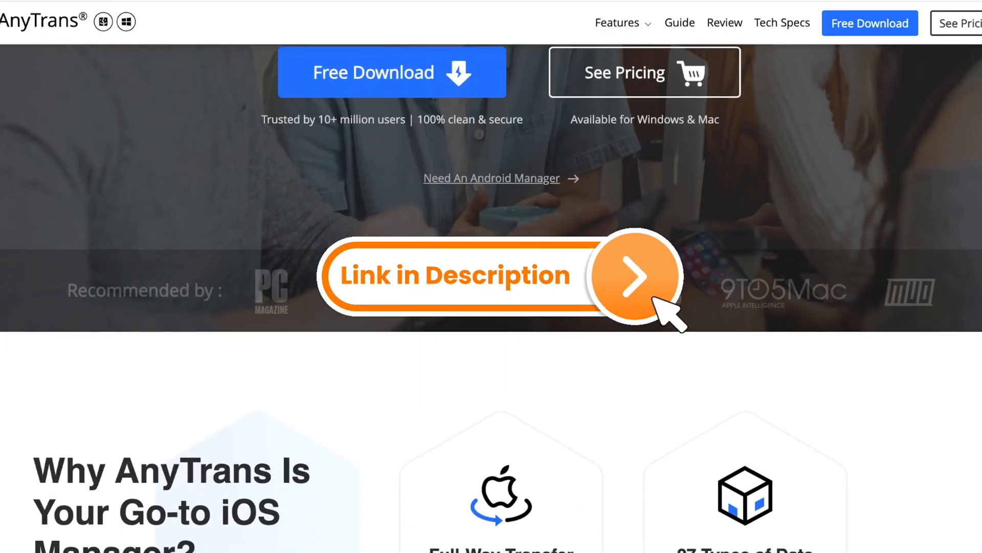
Step: Scroll the AnyTrans product page down to the iOS manager overview and feature highlights
{"action": "scroll", "scroll_direction": "down", "scroll_amount": 3}
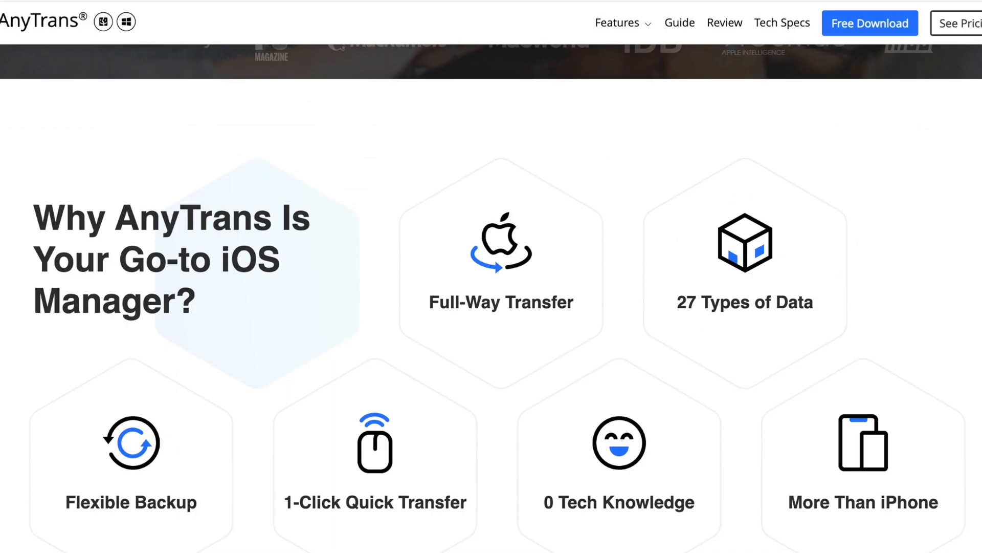
{"action": "scroll", "scroll_direction": "down", "scroll_amount": 3}
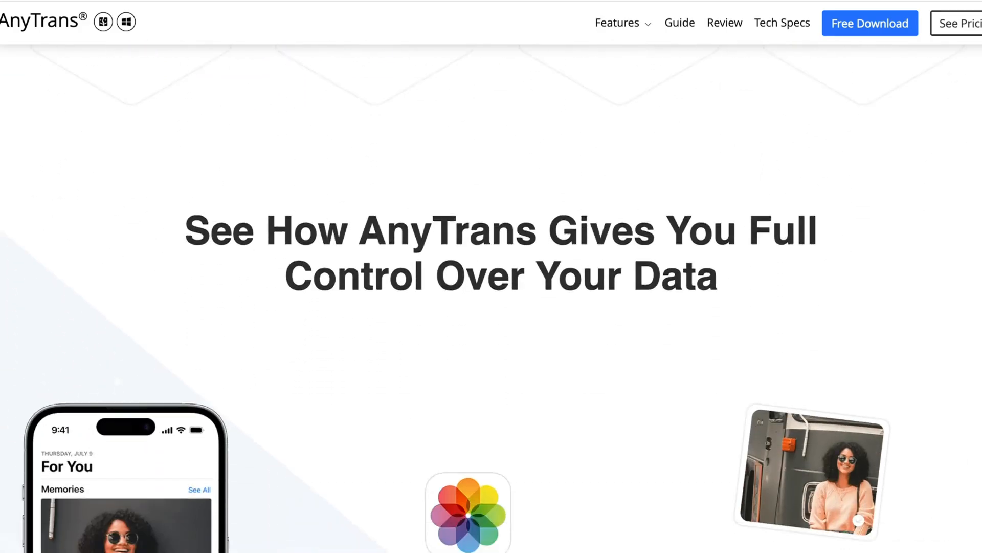
{"action": "scroll", "scroll_direction": "down", "scroll_amount": 3}
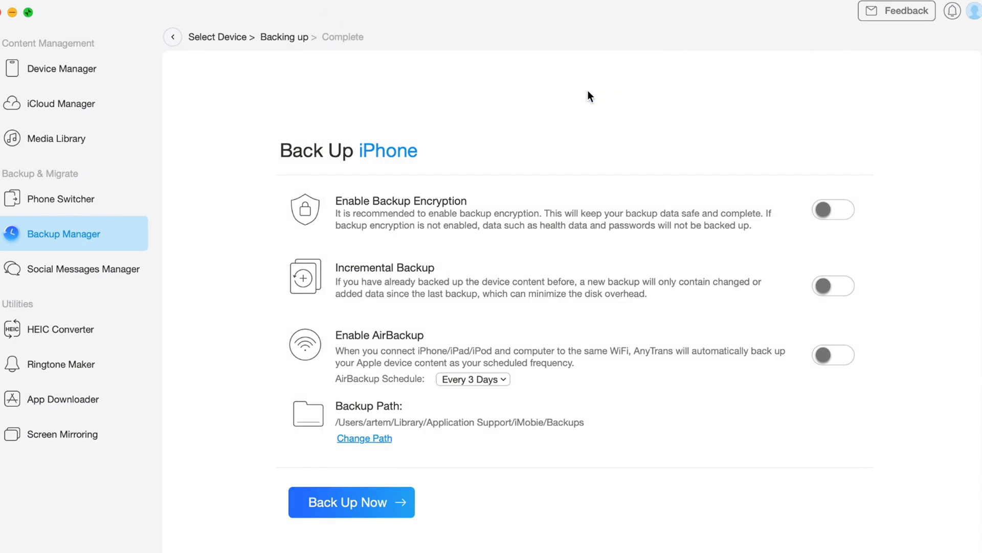
Step: Start Back Up Now and confirm after the iPhone passcode so the 205.65 MB backup completes
{"action": "left_click", "coordinate": [351, 502]}
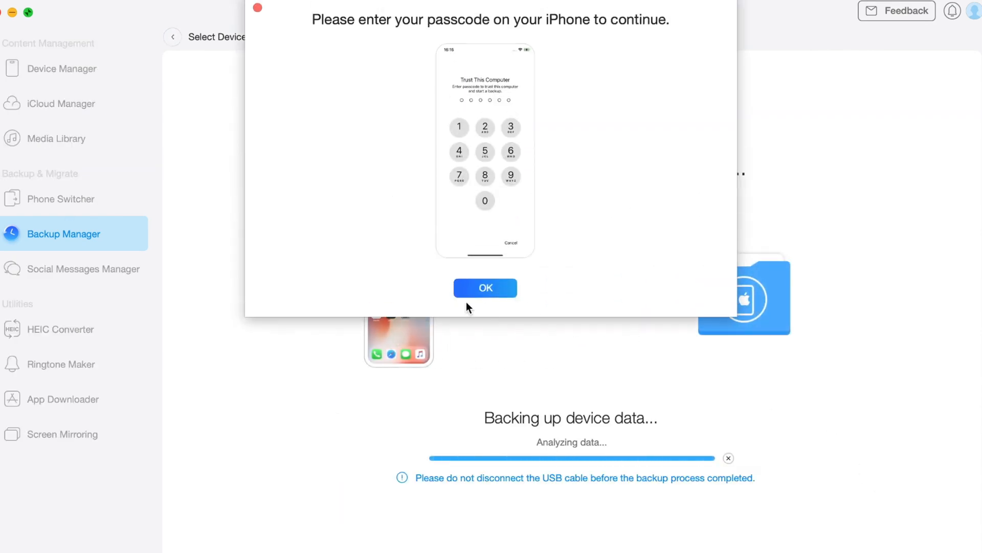
{"action": "left_click", "coordinate": [485, 287]}
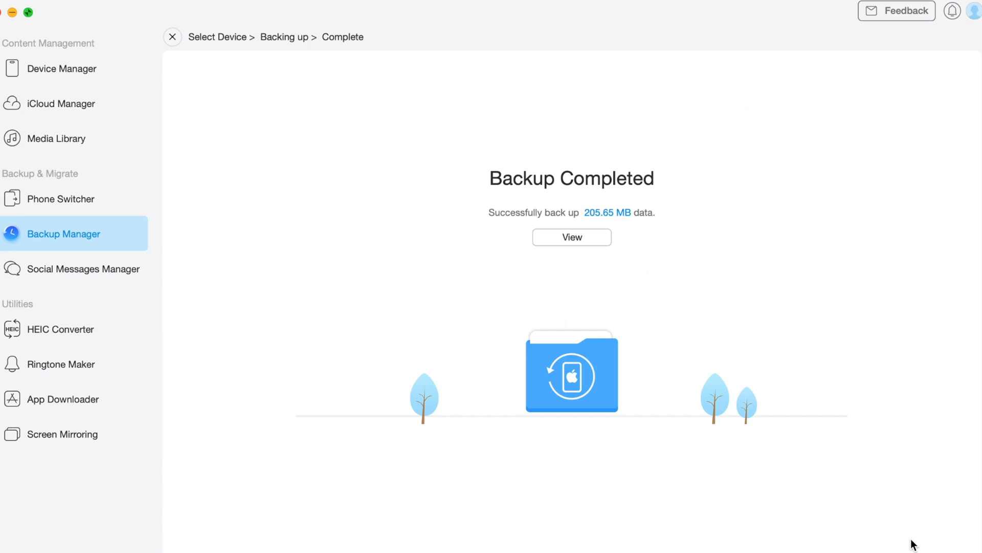
{"action": "mouse_move", "coordinate": [571, 236]}
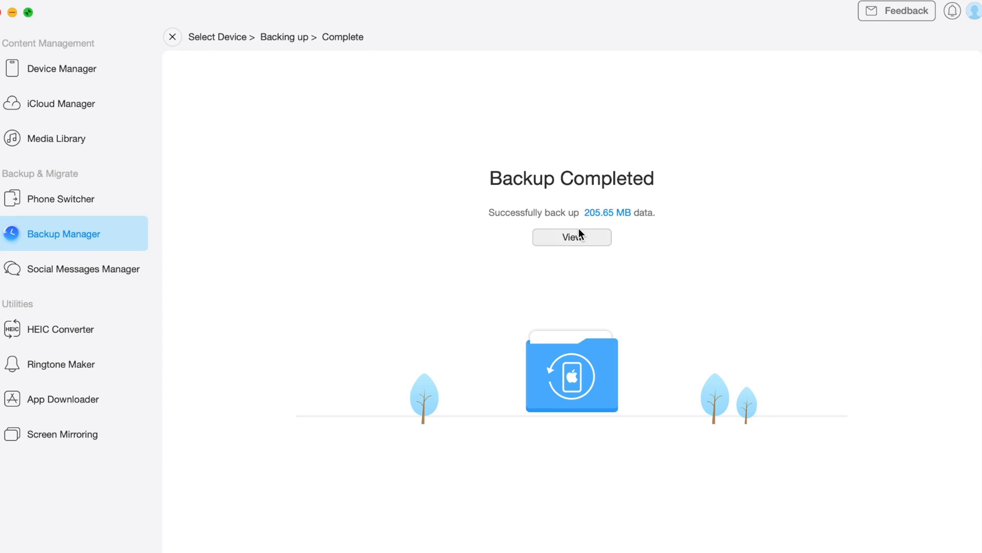
Step: View the newest 205.65 MB backup, browse its six notes, and return to the My Backup list
{"action": "left_click", "coordinate": [571, 236]}
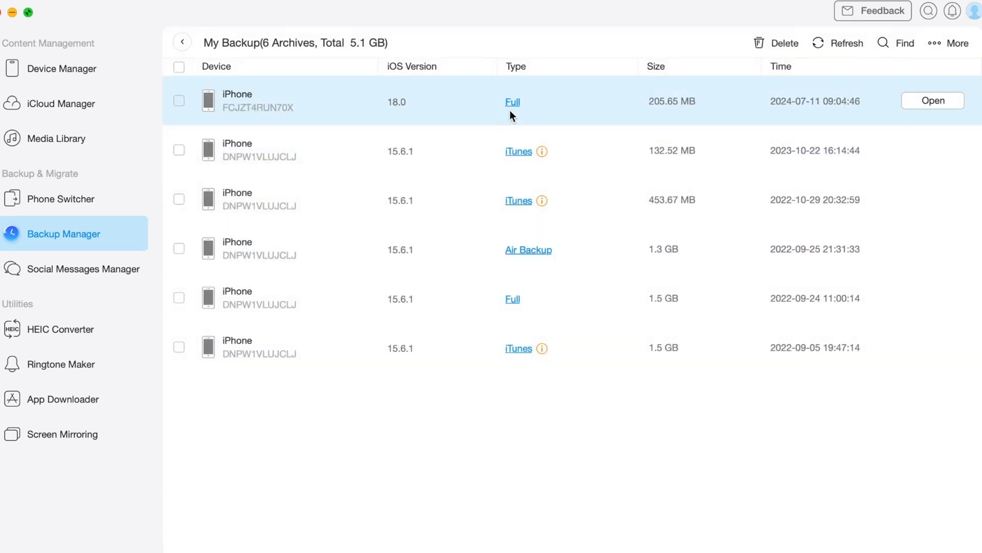
{"action": "left_click", "coordinate": [934, 101]}
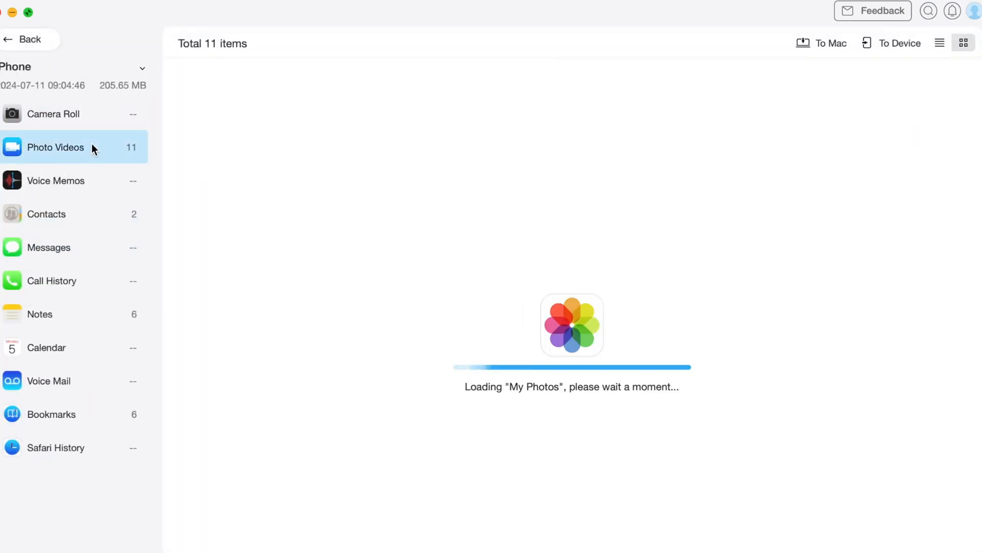
{"action": "left_click", "coordinate": [50, 315]}
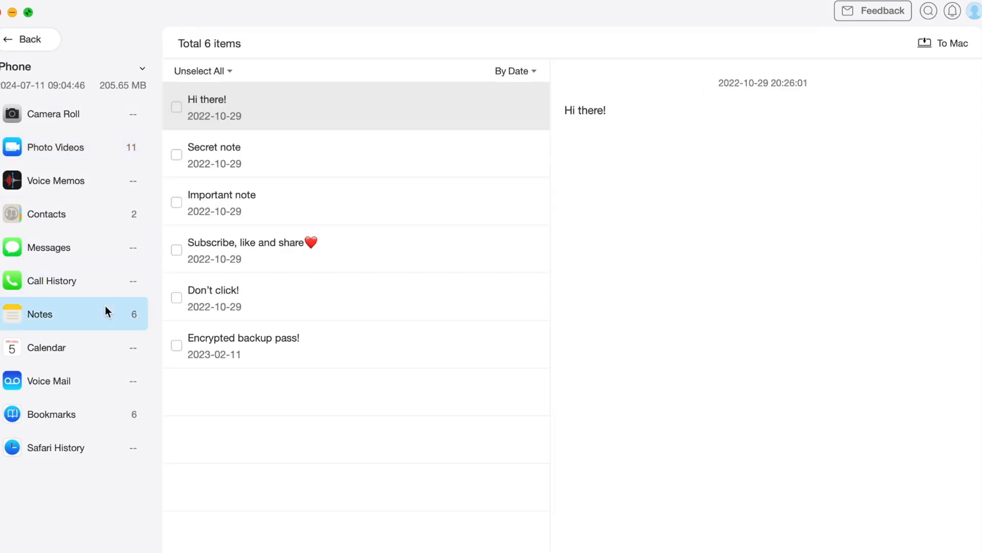
{"action": "mouse_move", "coordinate": [49, 380]}
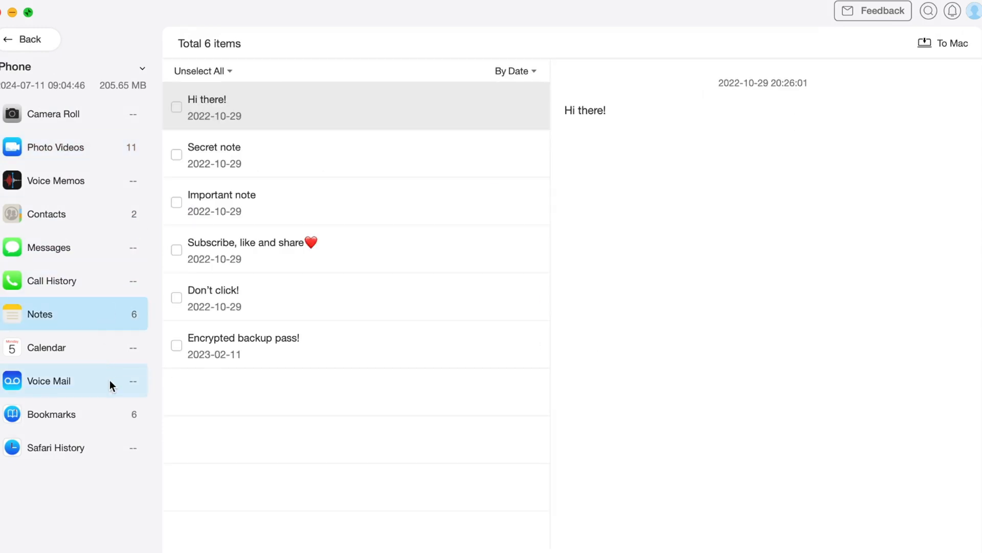
{"action": "left_click", "coordinate": [23, 39]}
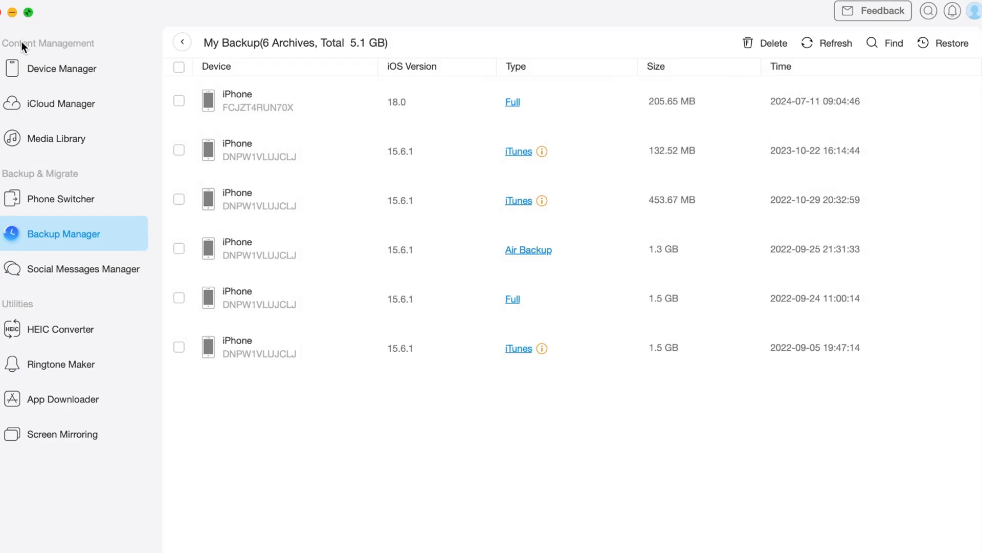